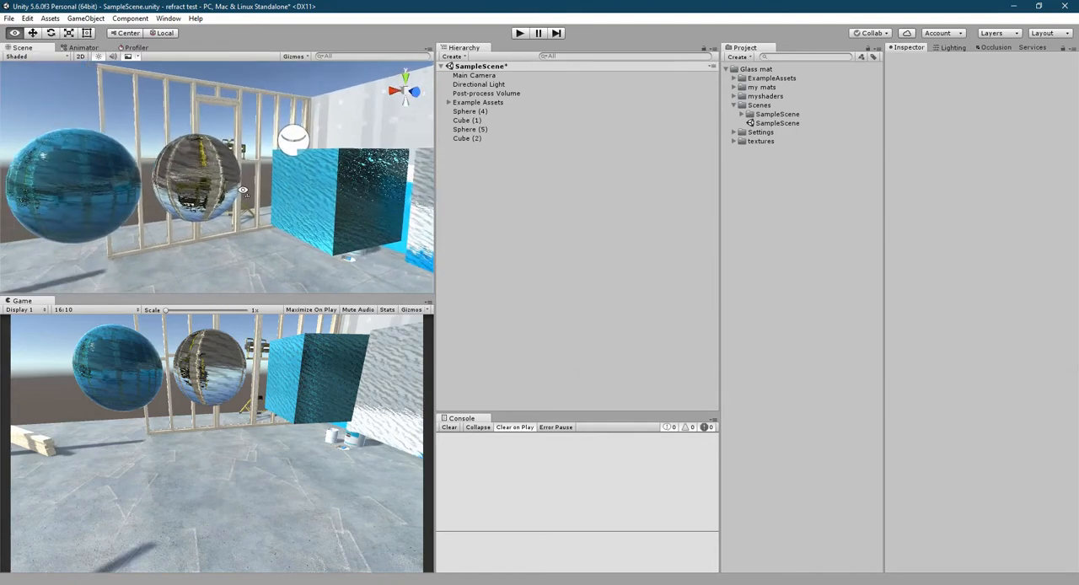
Step: Select Sphere (4), the blue glass sphere, to show its Custom/hlsl Lit refractive material
click(72, 185)
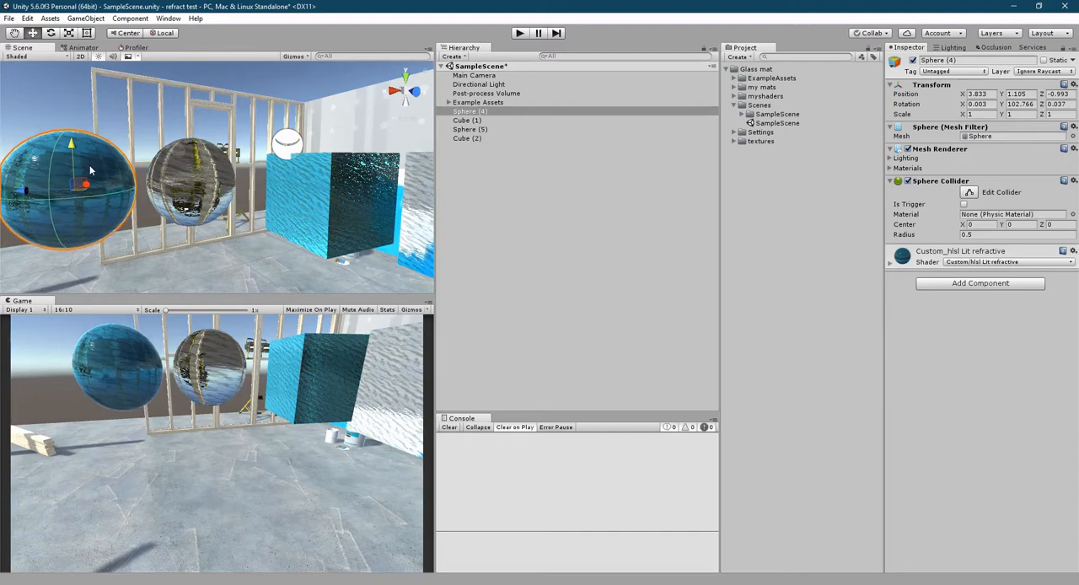
mouse_move(203, 231)
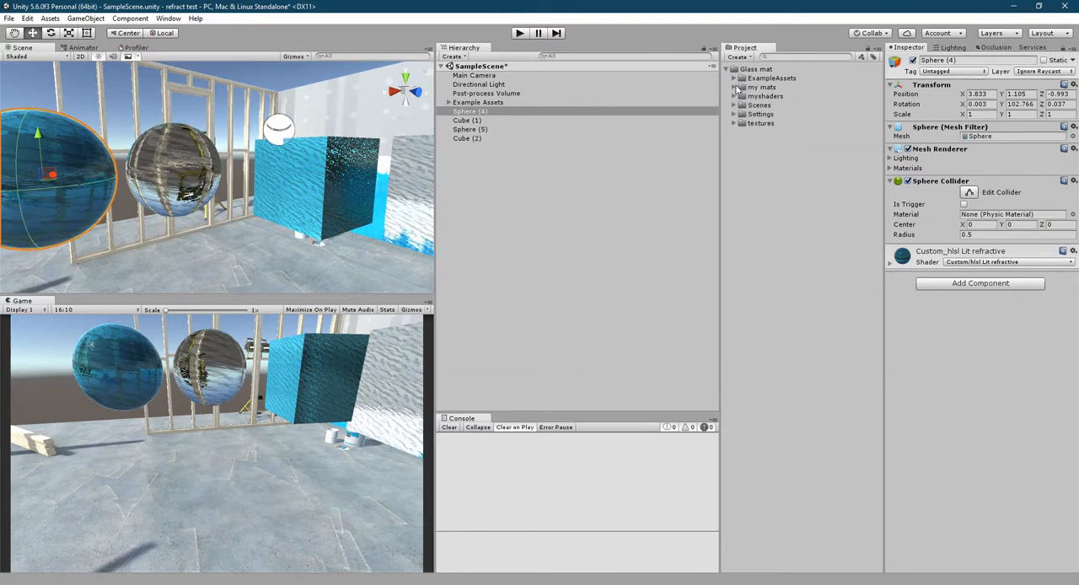
Step: Open 'hlsl Lit refractive' from the myshaders folder in Visual Studio Code
click(735, 96)
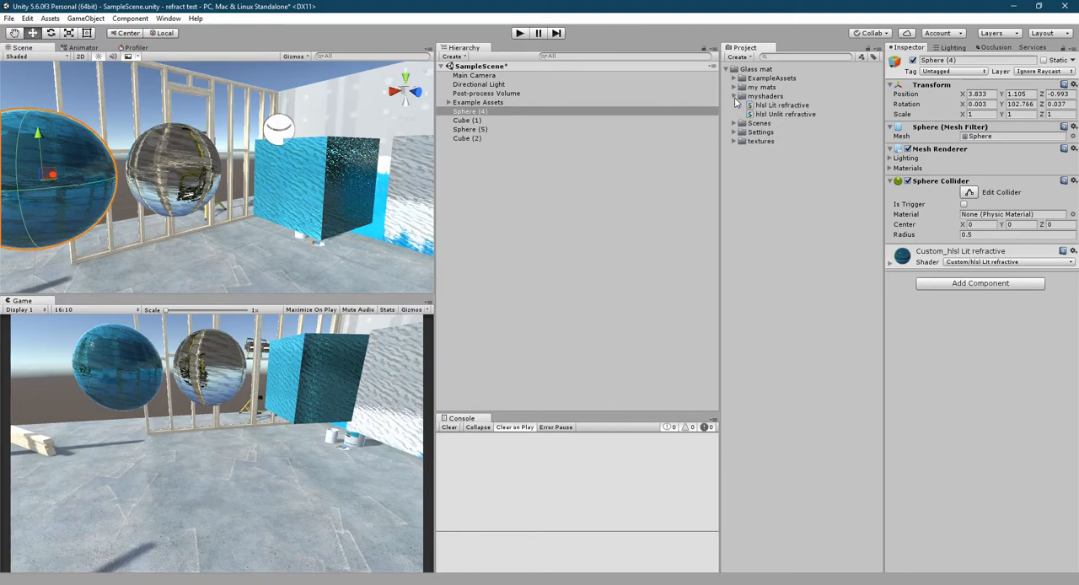
click(780, 104)
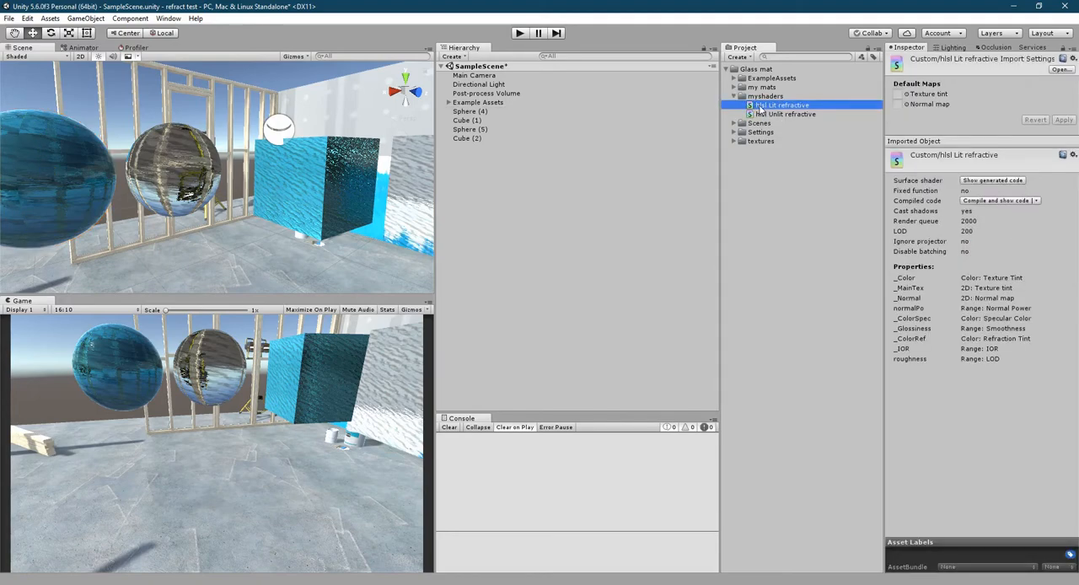
double_click(778, 104)
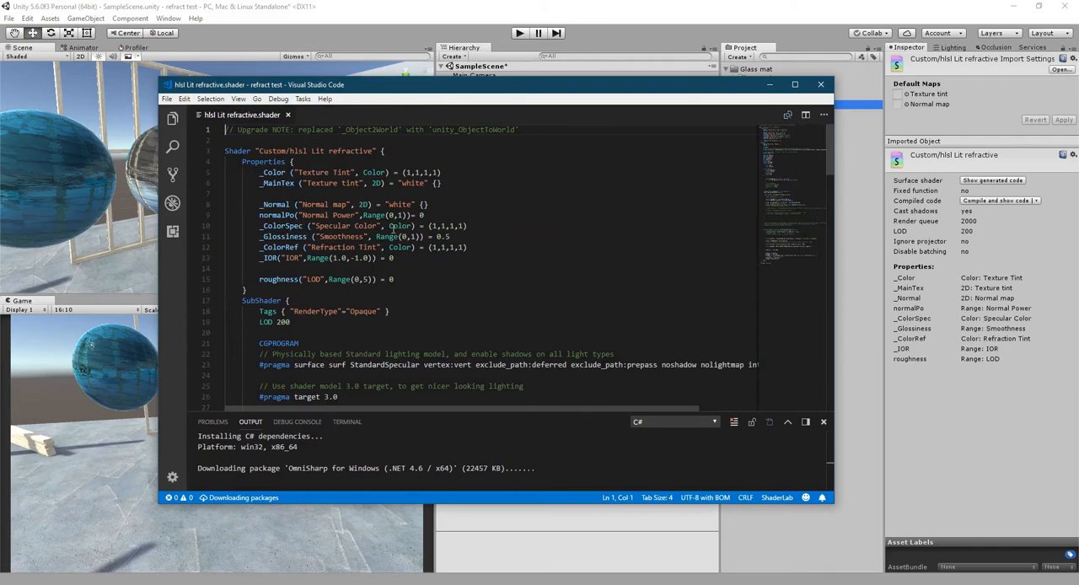
Step: Read the shader from Properties down to surf and the Diffuse FallBack, then return to Unity
scroll(down, 3)
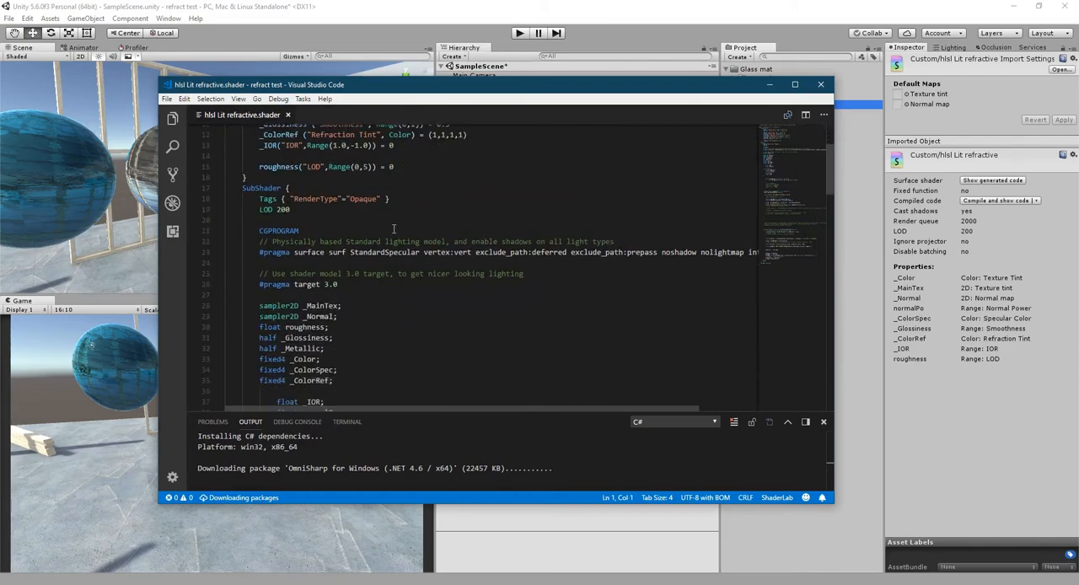
scroll(down, 3)
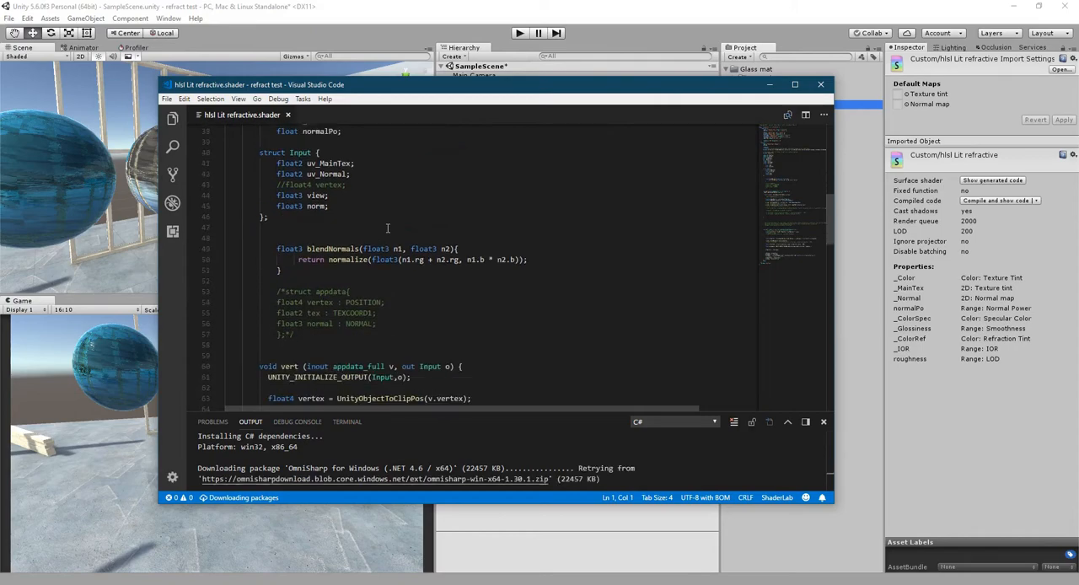
scroll(down, 3)
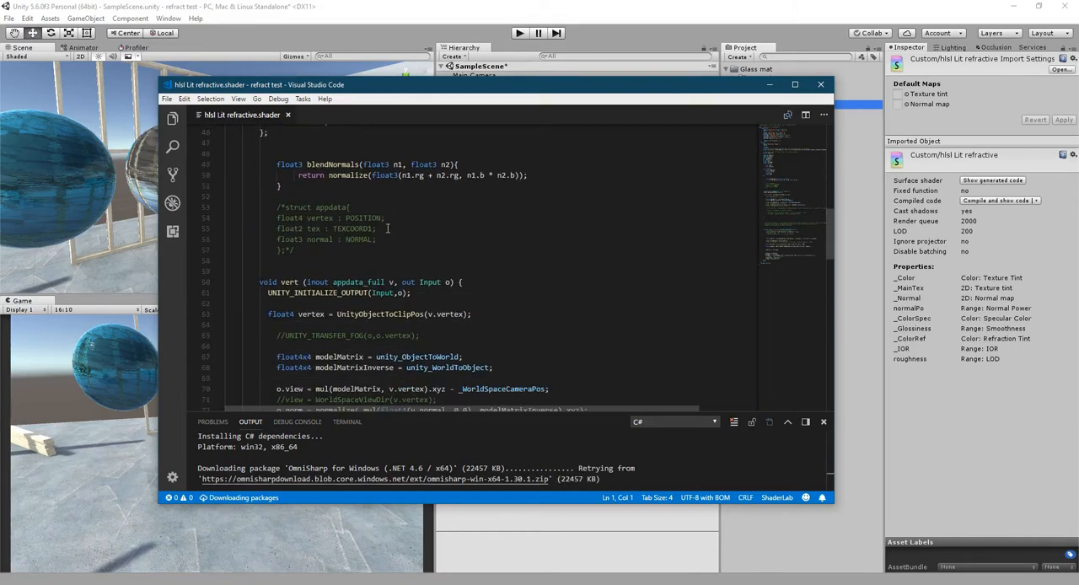
scroll(down, 3)
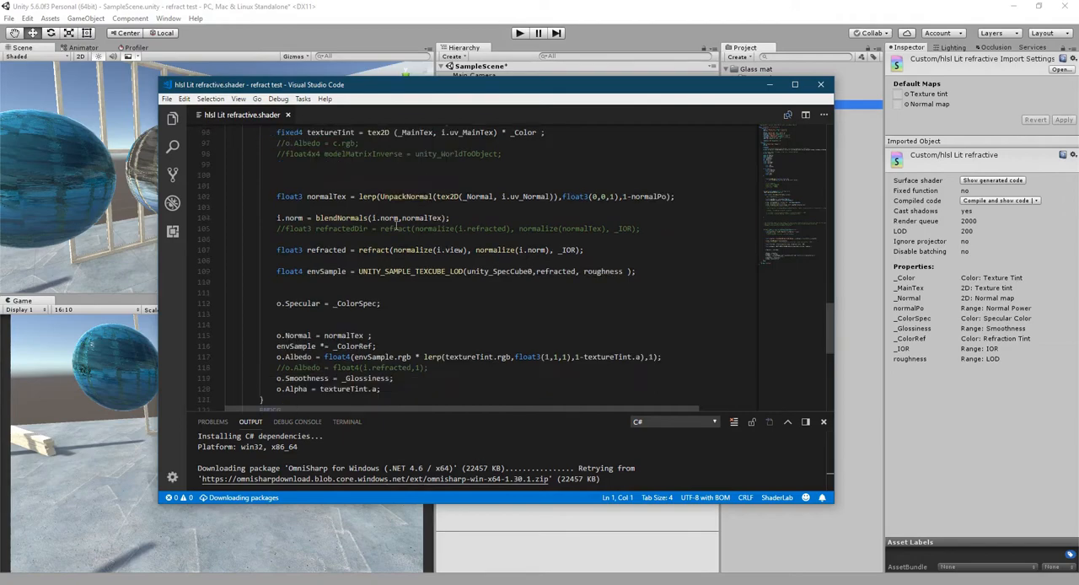
scroll(down, 3)
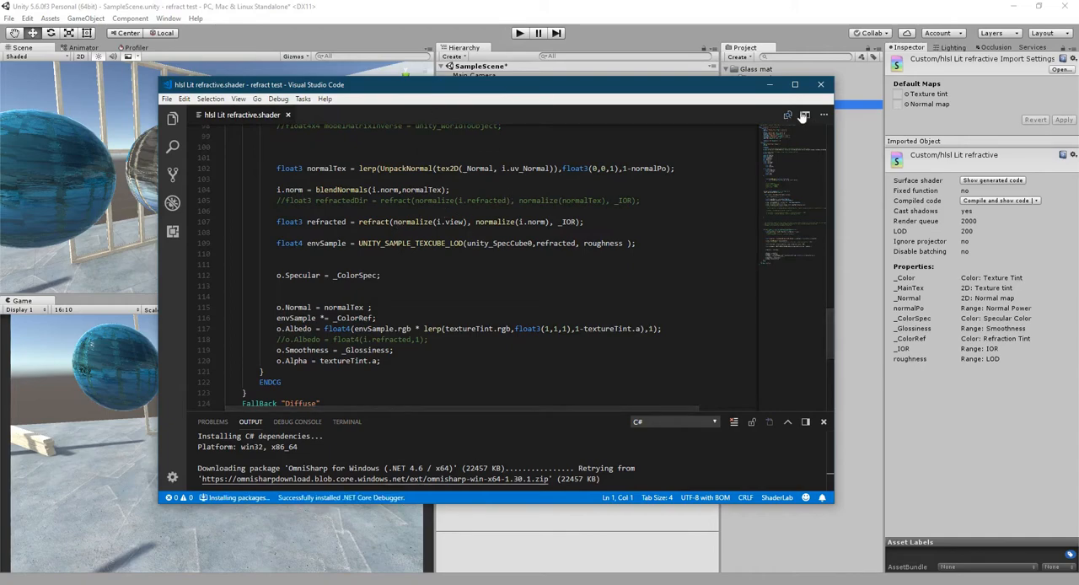
click(820, 84)
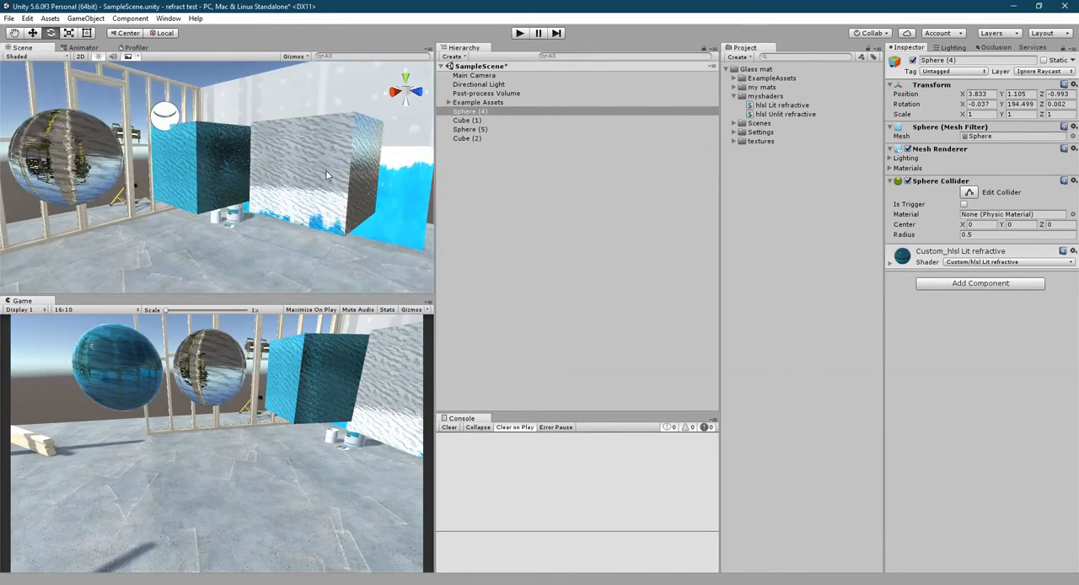
Step: Select Cube (2), the white glass cube, to show its Glass/Unlit refractive material
click(320, 177)
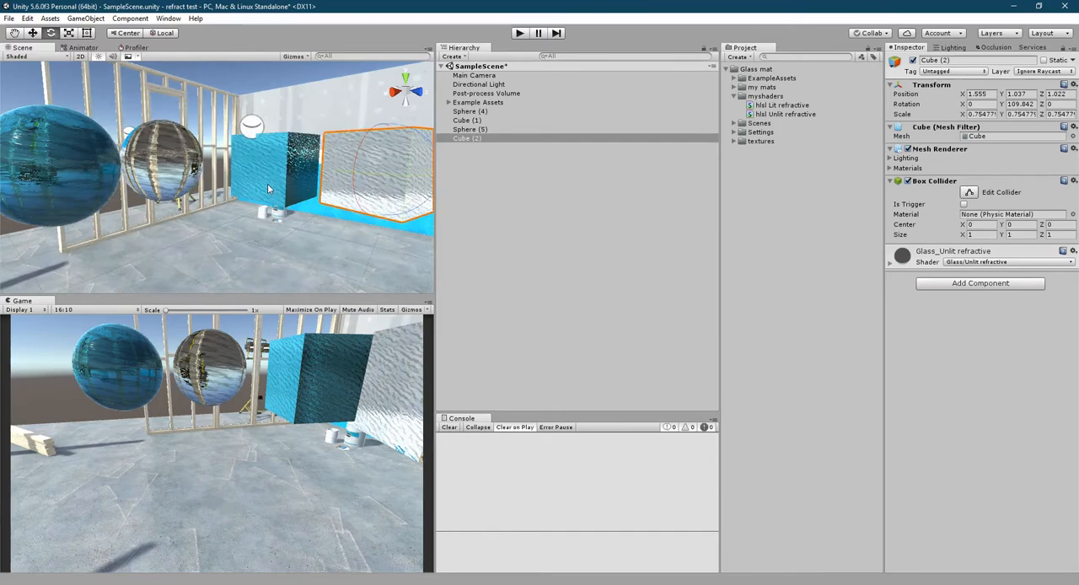
mouse_move(260, 171)
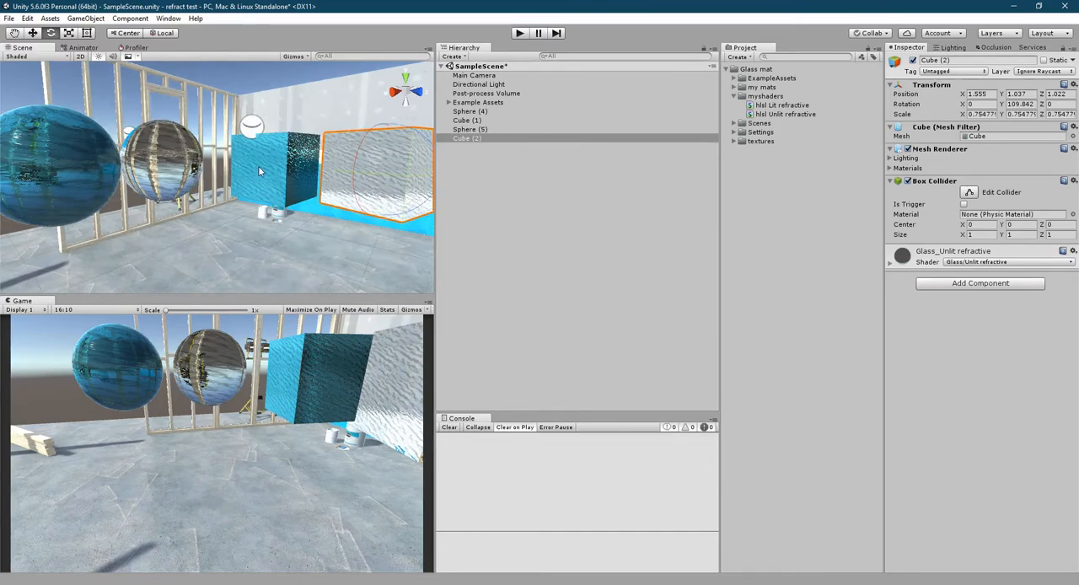